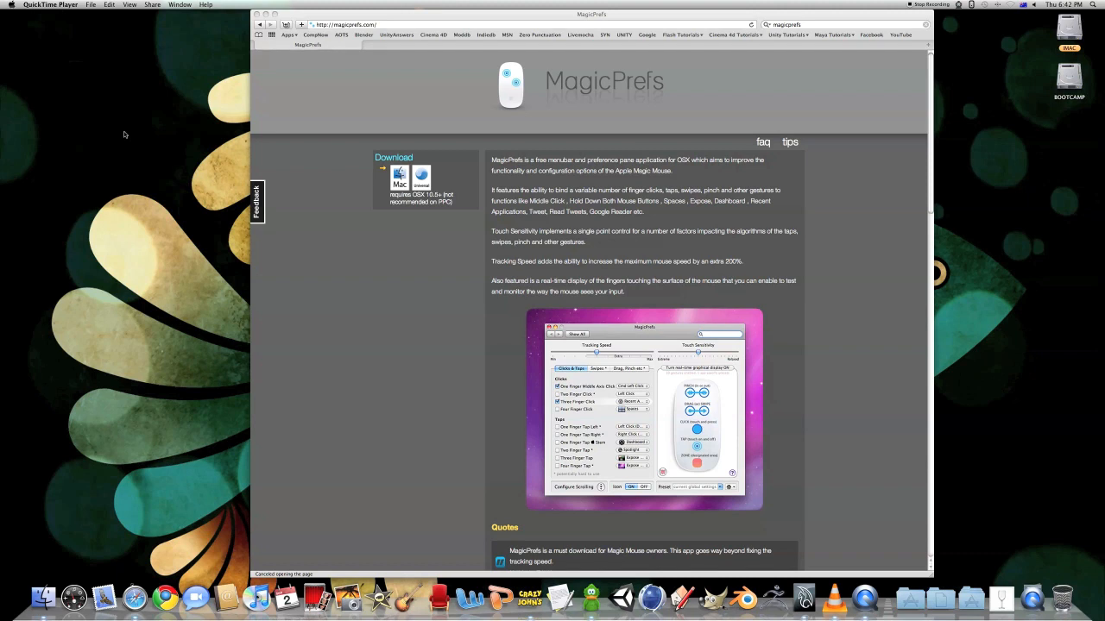
mouse_move(370, 117)
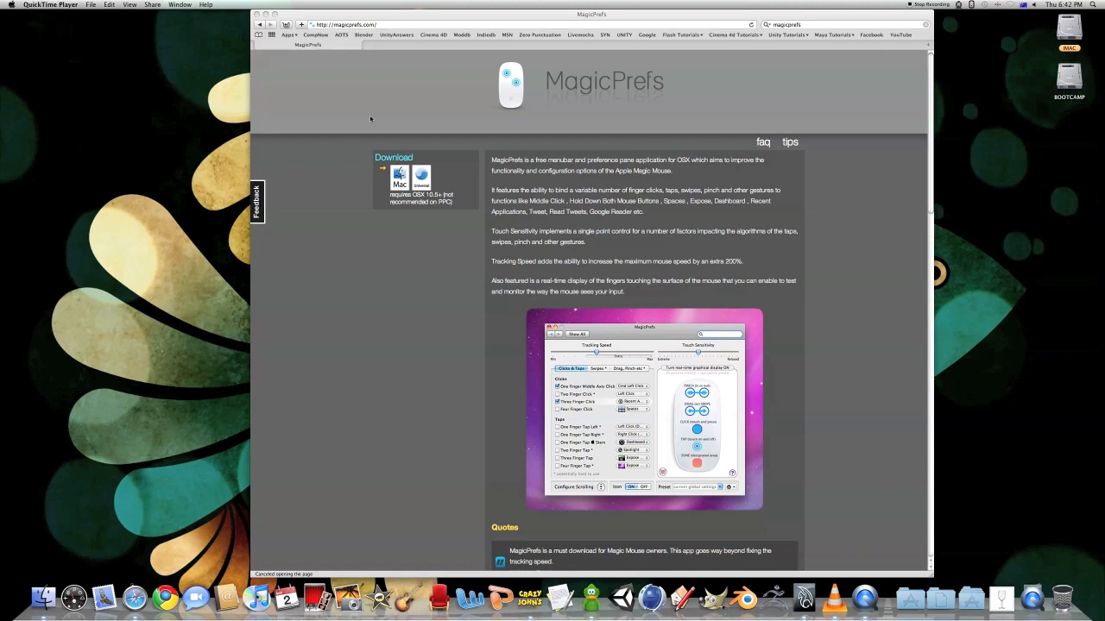
Bring the Safari window showing the MagicPrefs homepage to the front.
click(370, 117)
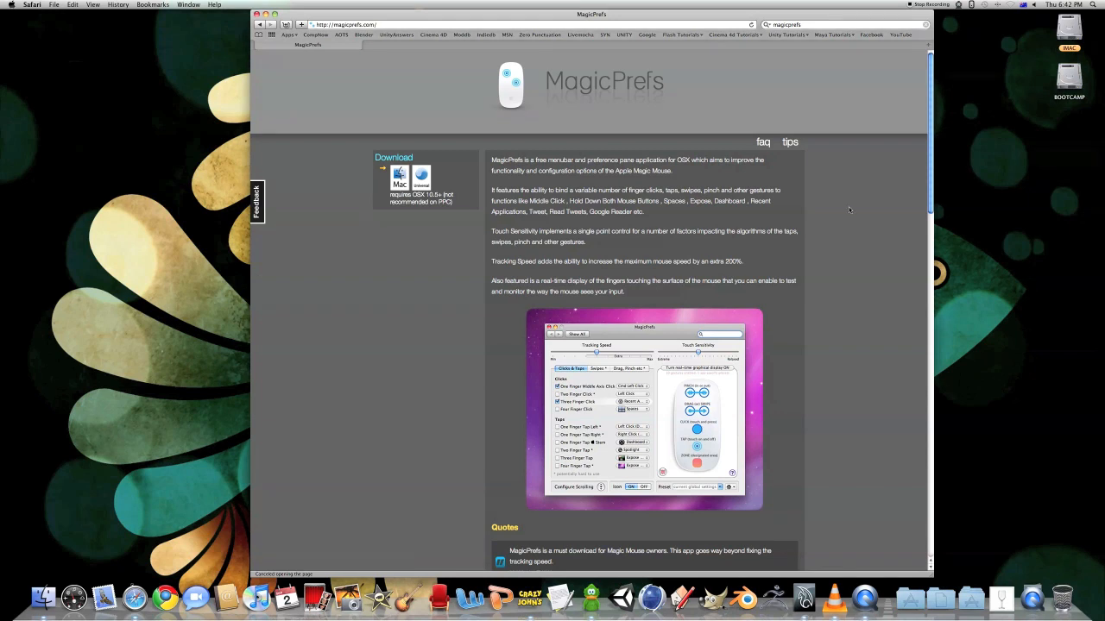
mouse_move(528, 91)
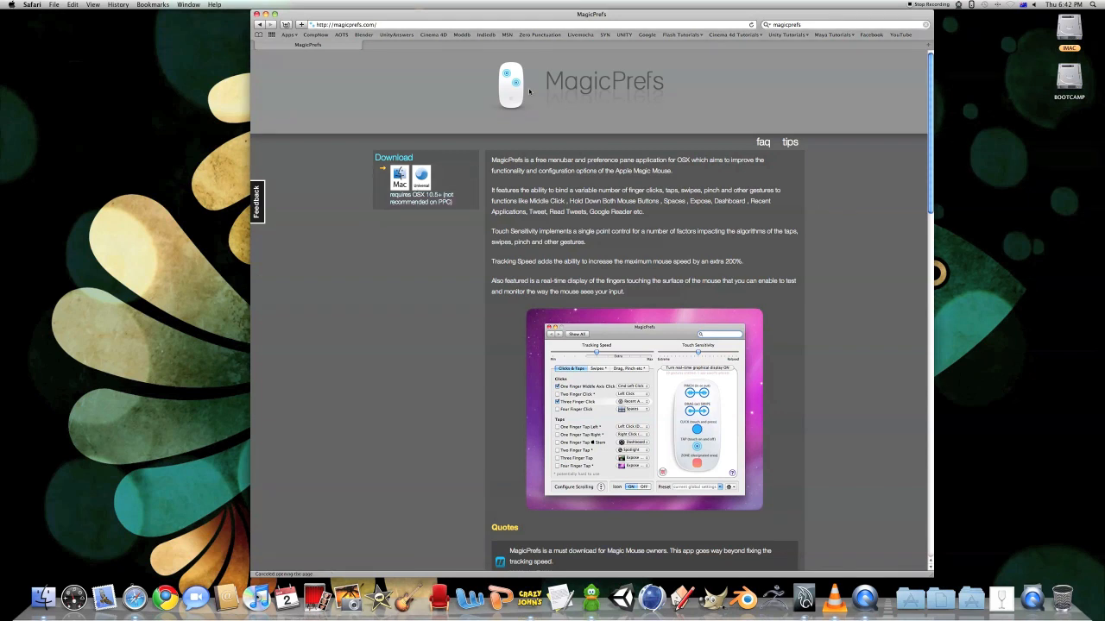
mouse_move(707, 98)
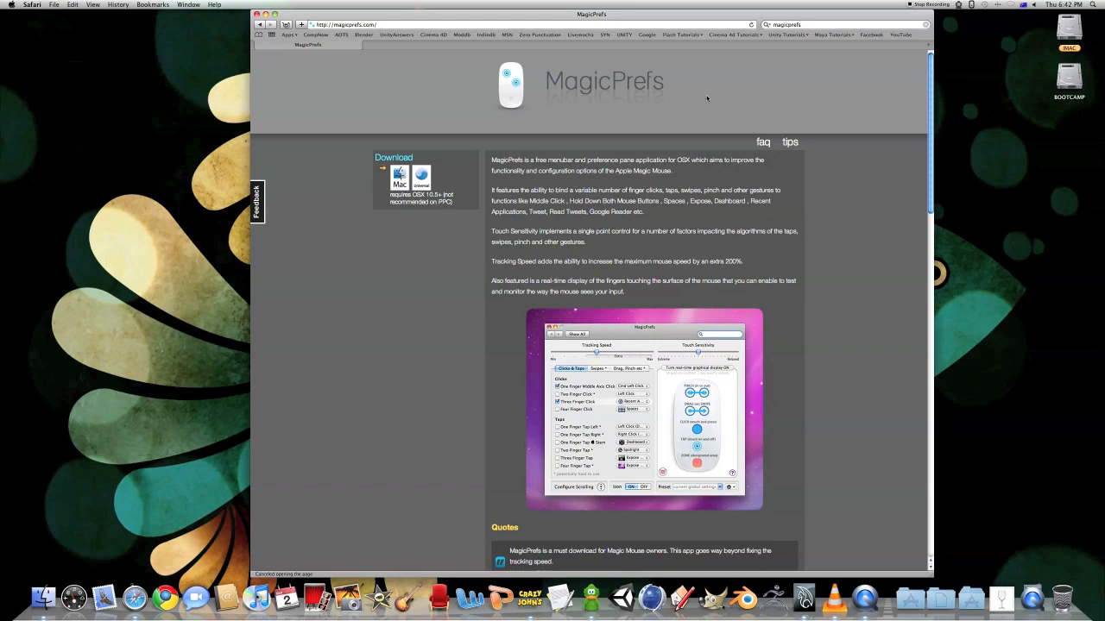
mouse_move(684, 146)
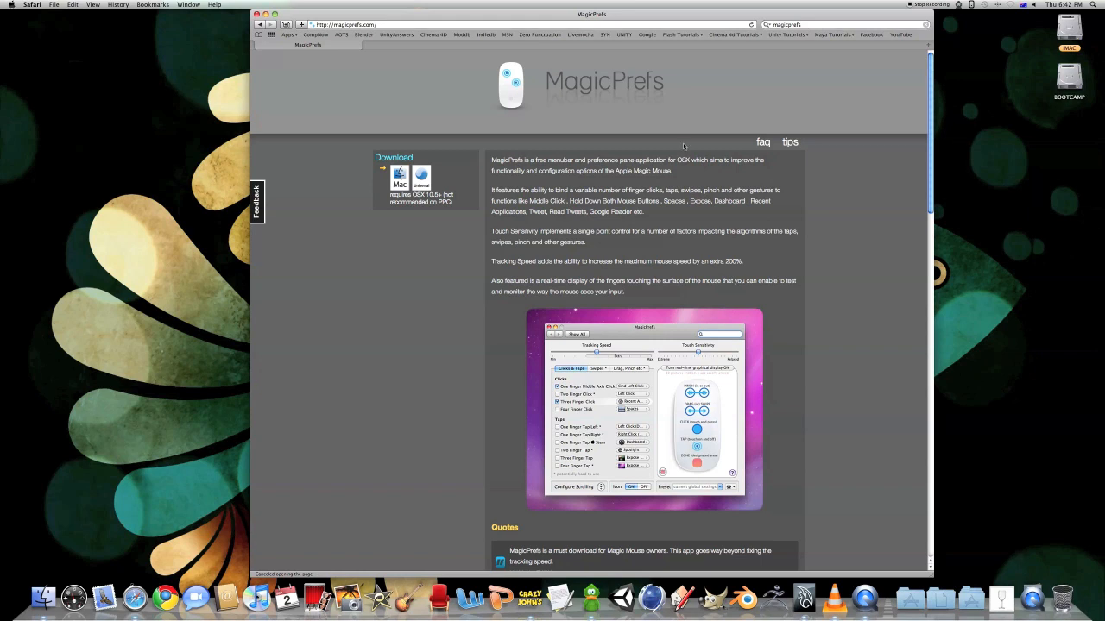
mouse_move(676, 19)
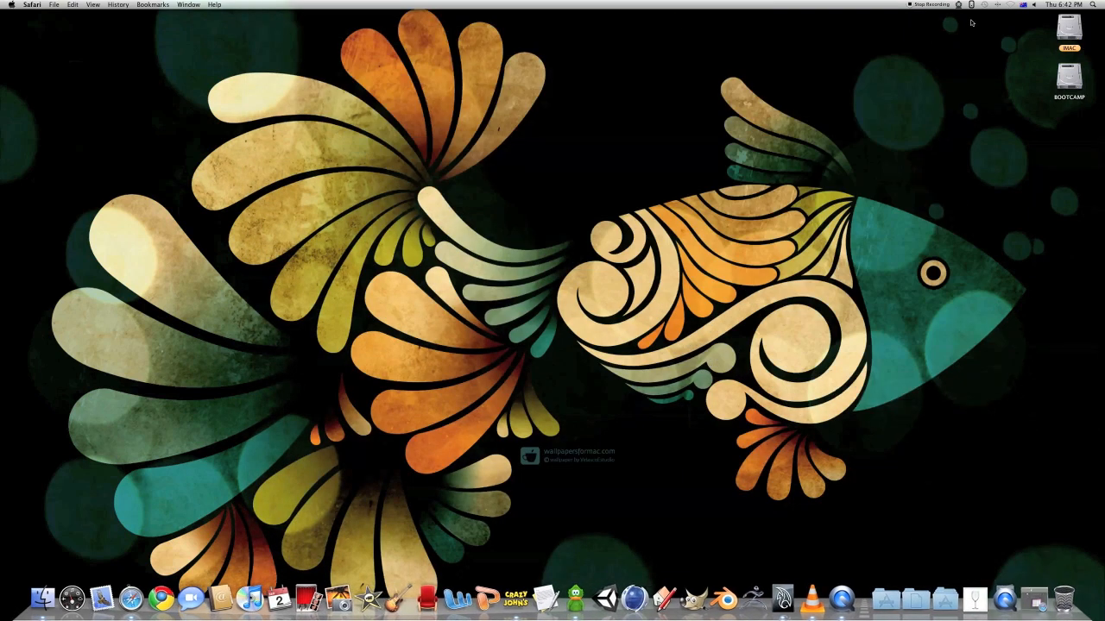
Show the MagicPrefs menu-bar menu with Preferences, presets and Quit.
click(972, 4)
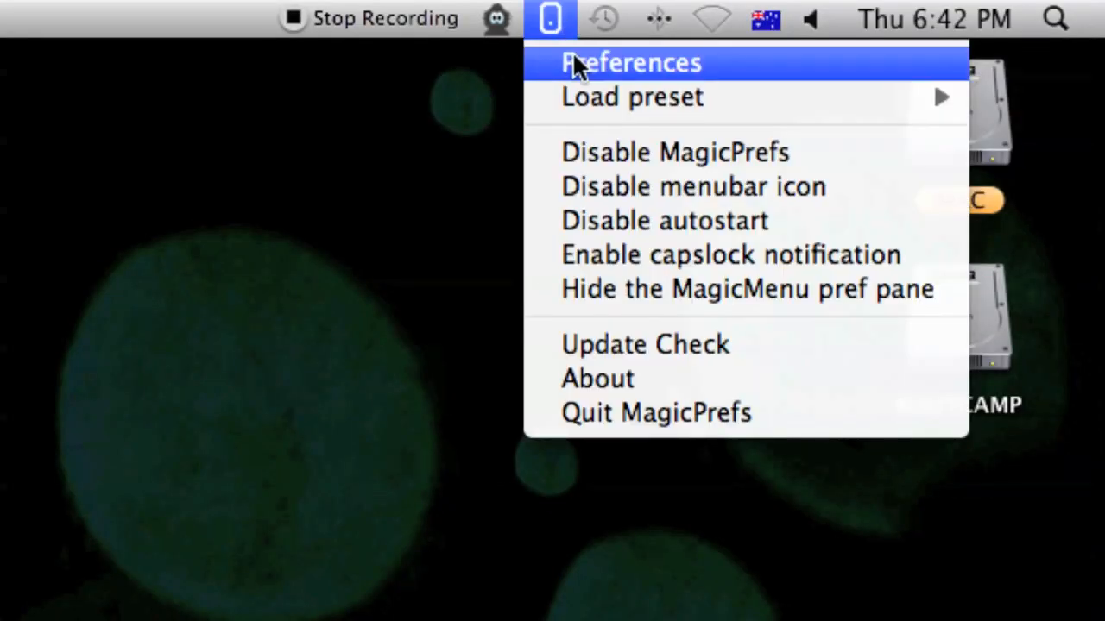
In Preferences, enable the live finger display and map One Finger Middle Axis Click to Middle Click.
click(632, 62)
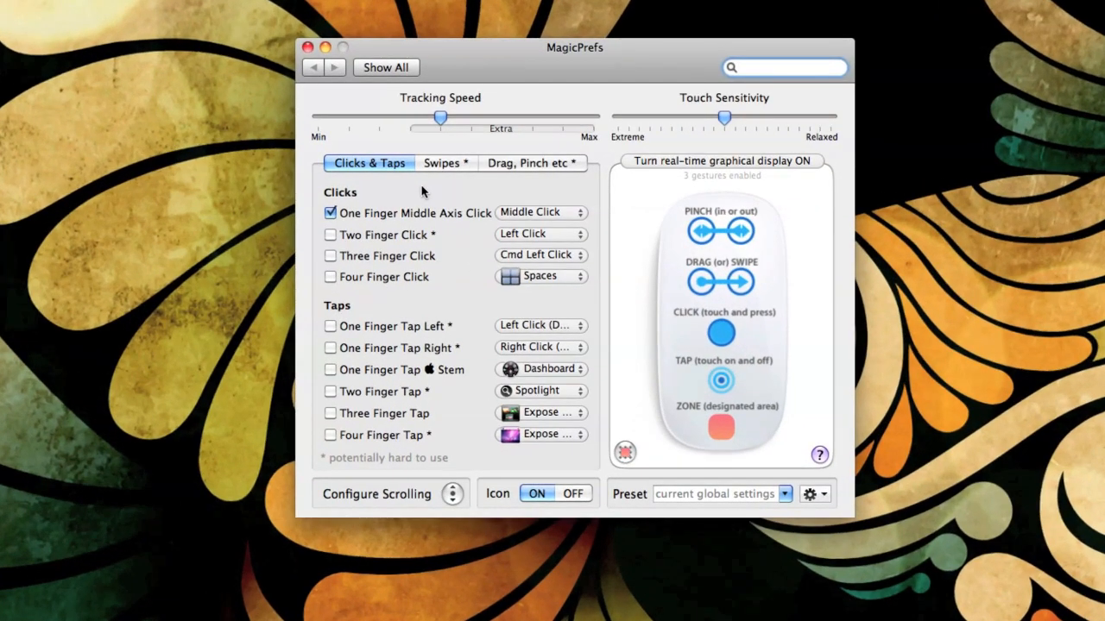
click(329, 214)
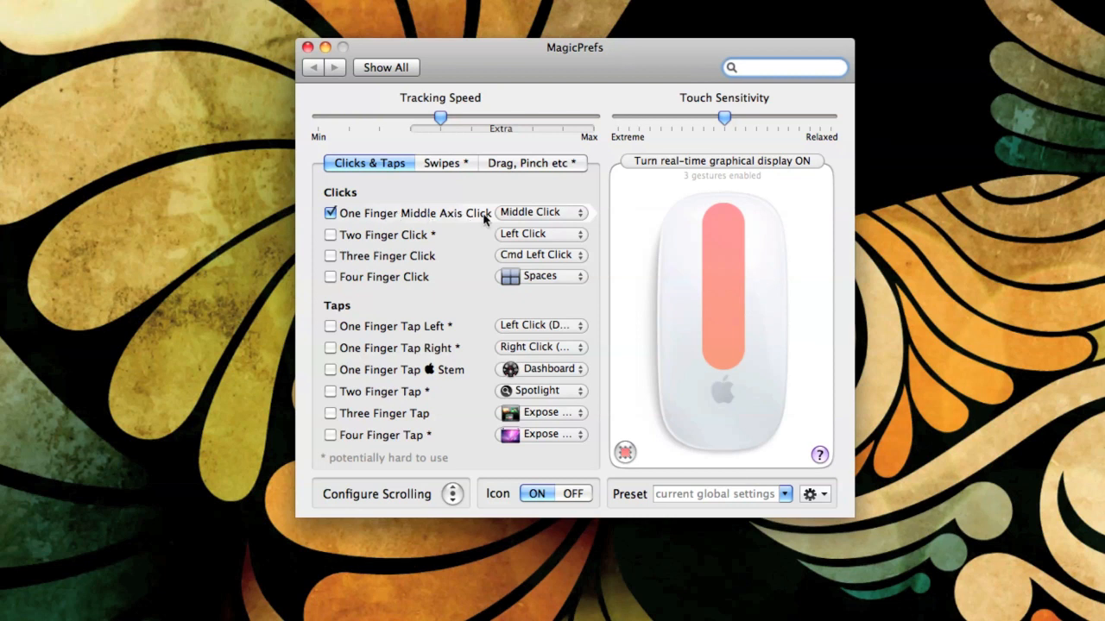
click(783, 68)
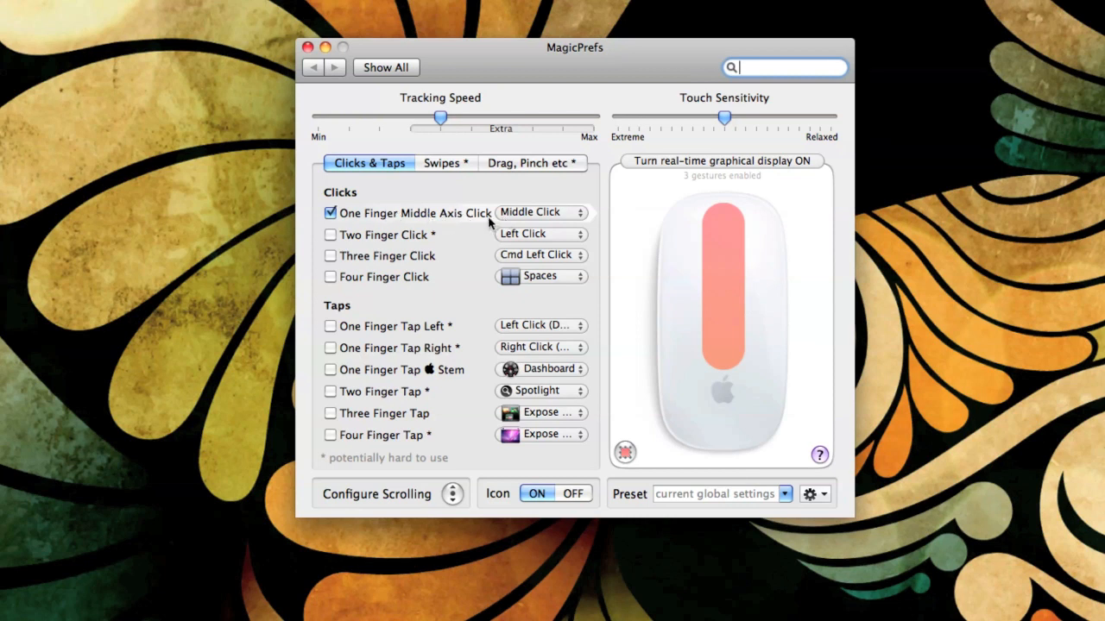
click(538, 213)
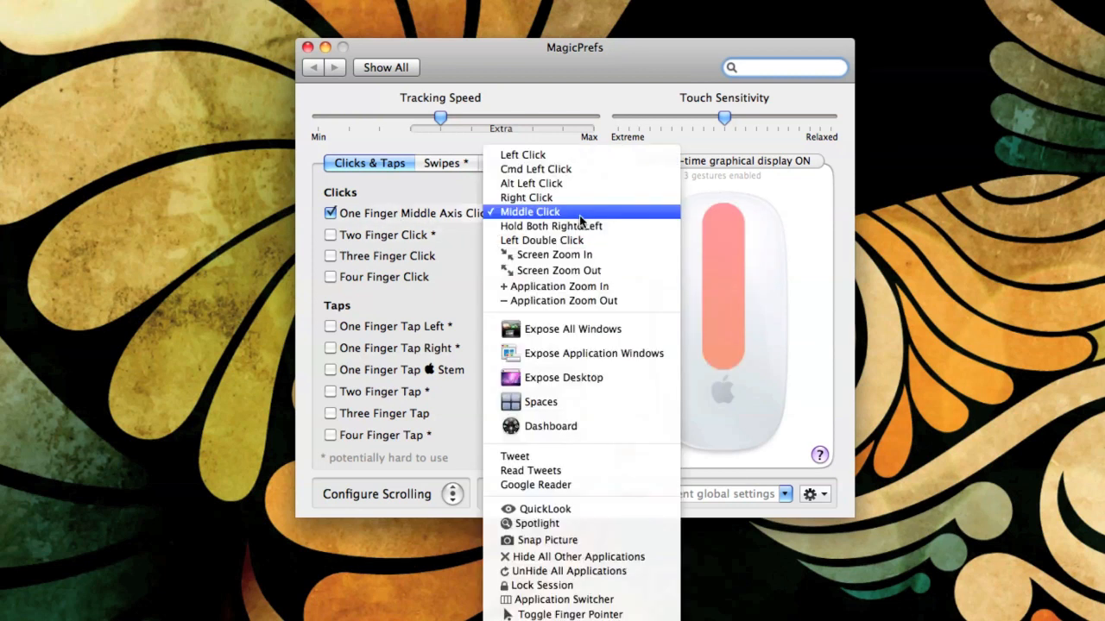
click(530, 210)
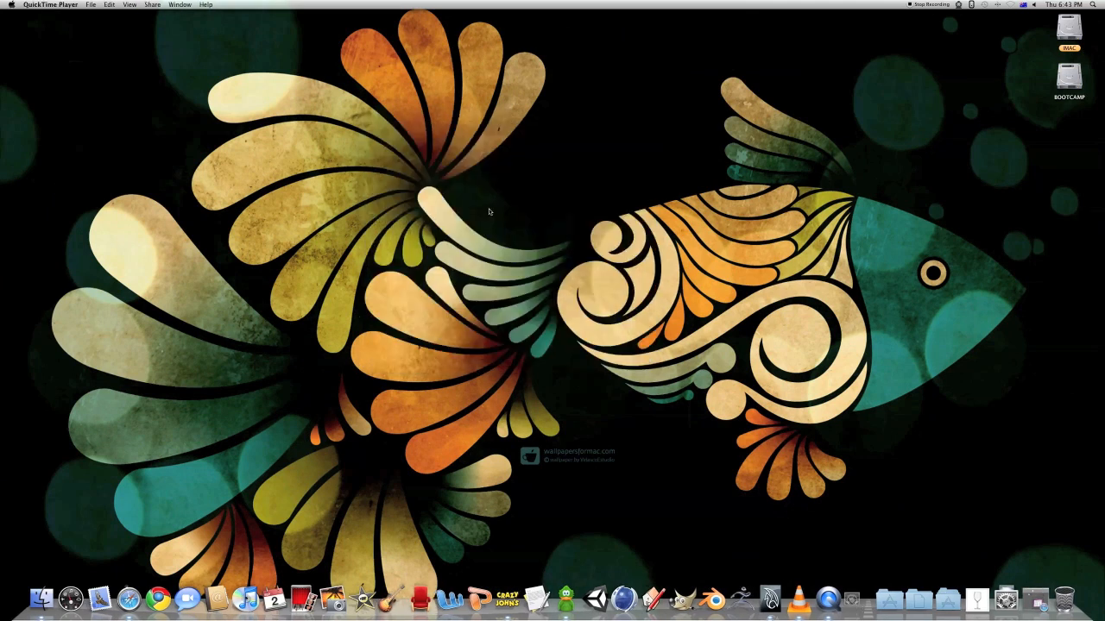
Switch to Maya's wine glass scene to try the middle click.
click(607, 597)
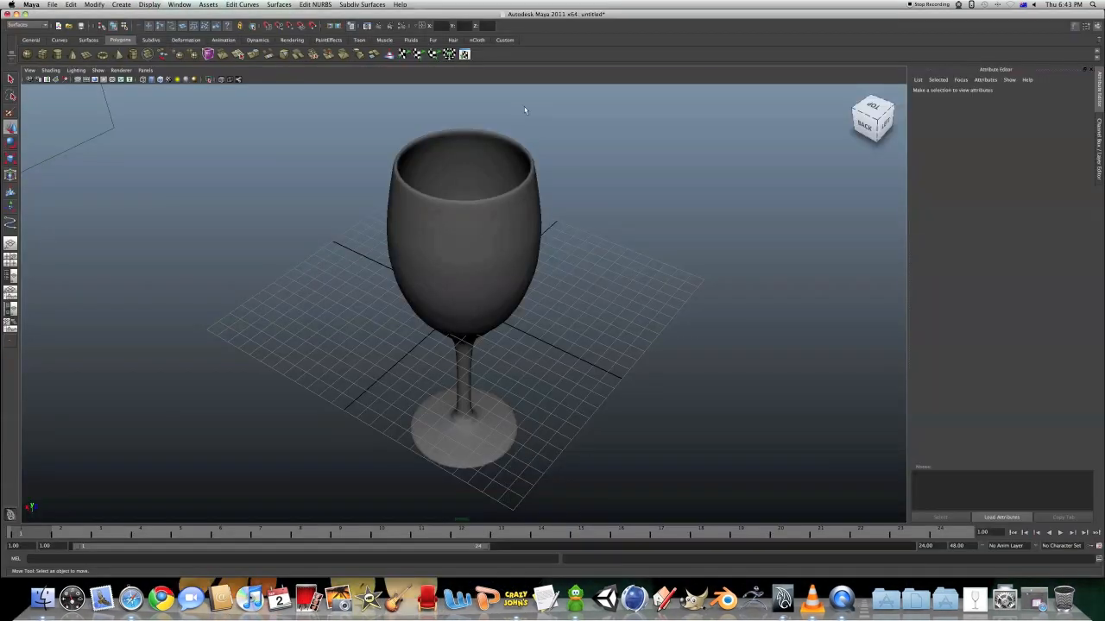